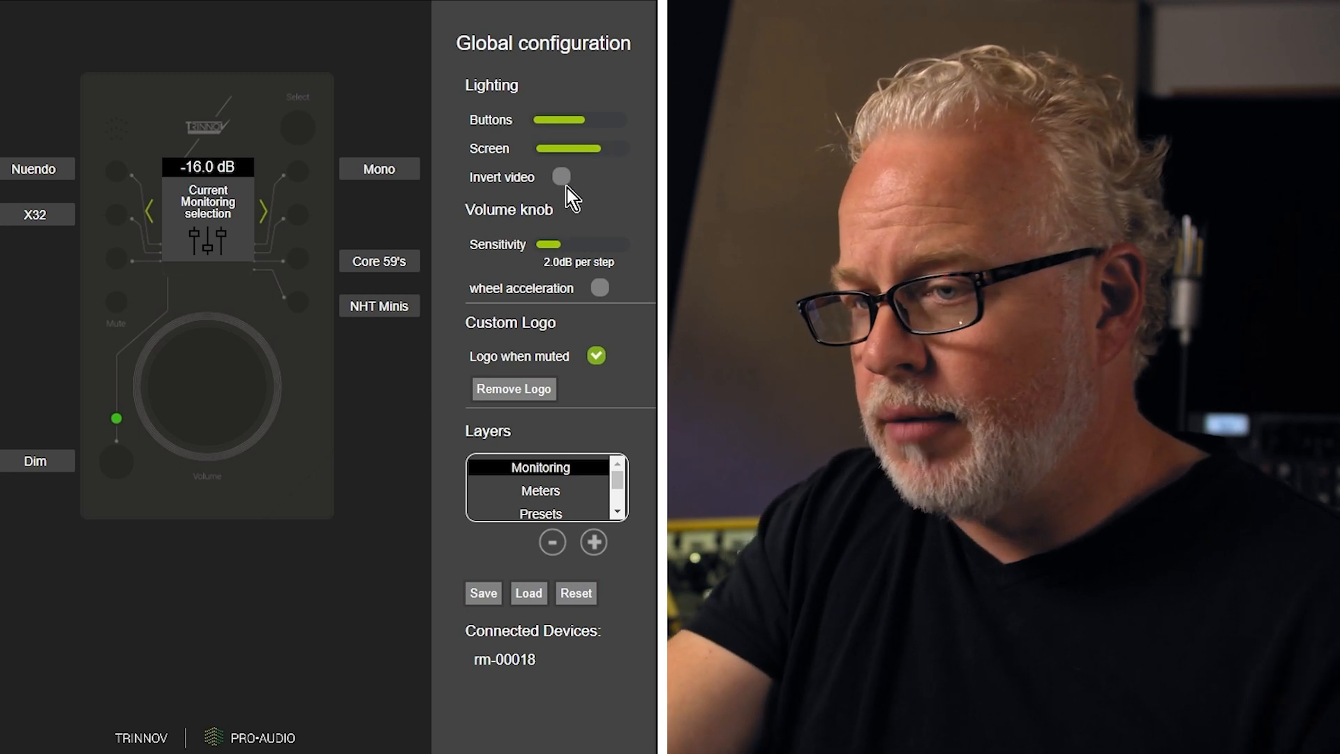
Toggle Invert video on and back off, then enable wheel acceleration at 2.0 dB per step.
click(561, 177)
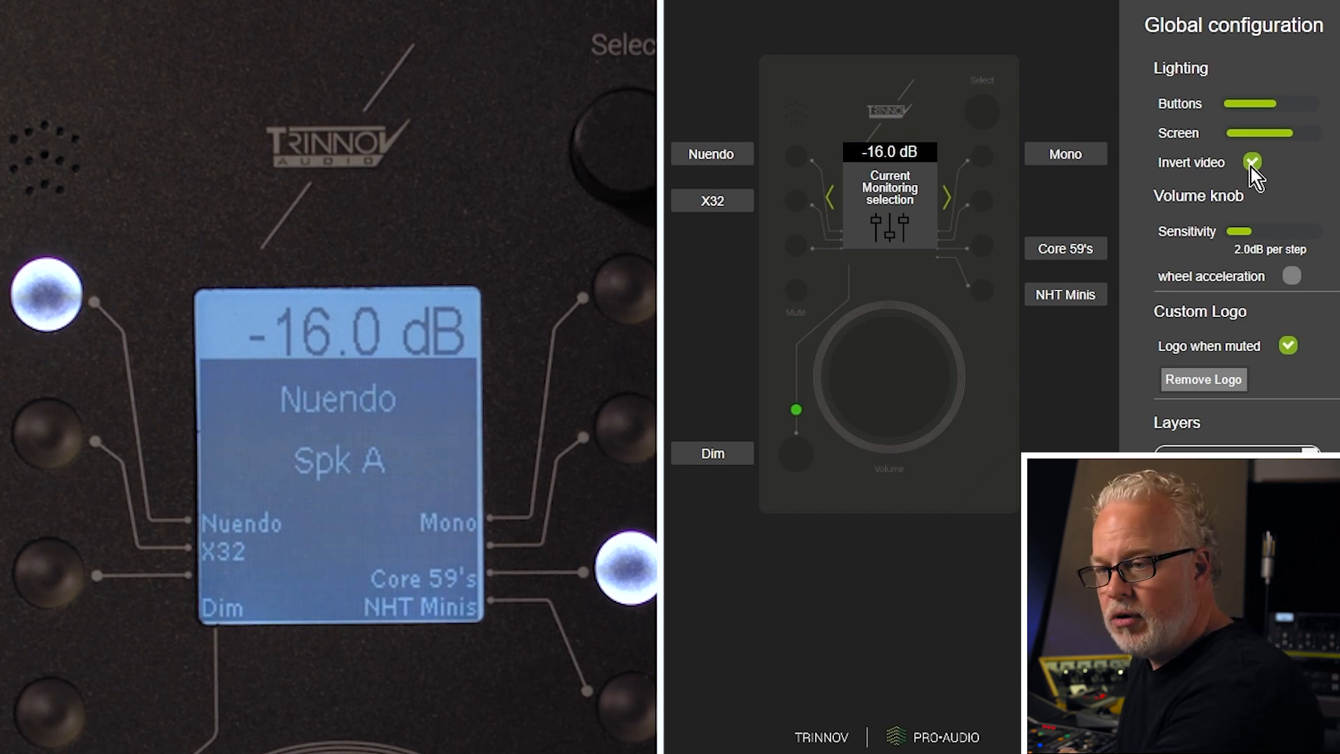
click(1254, 162)
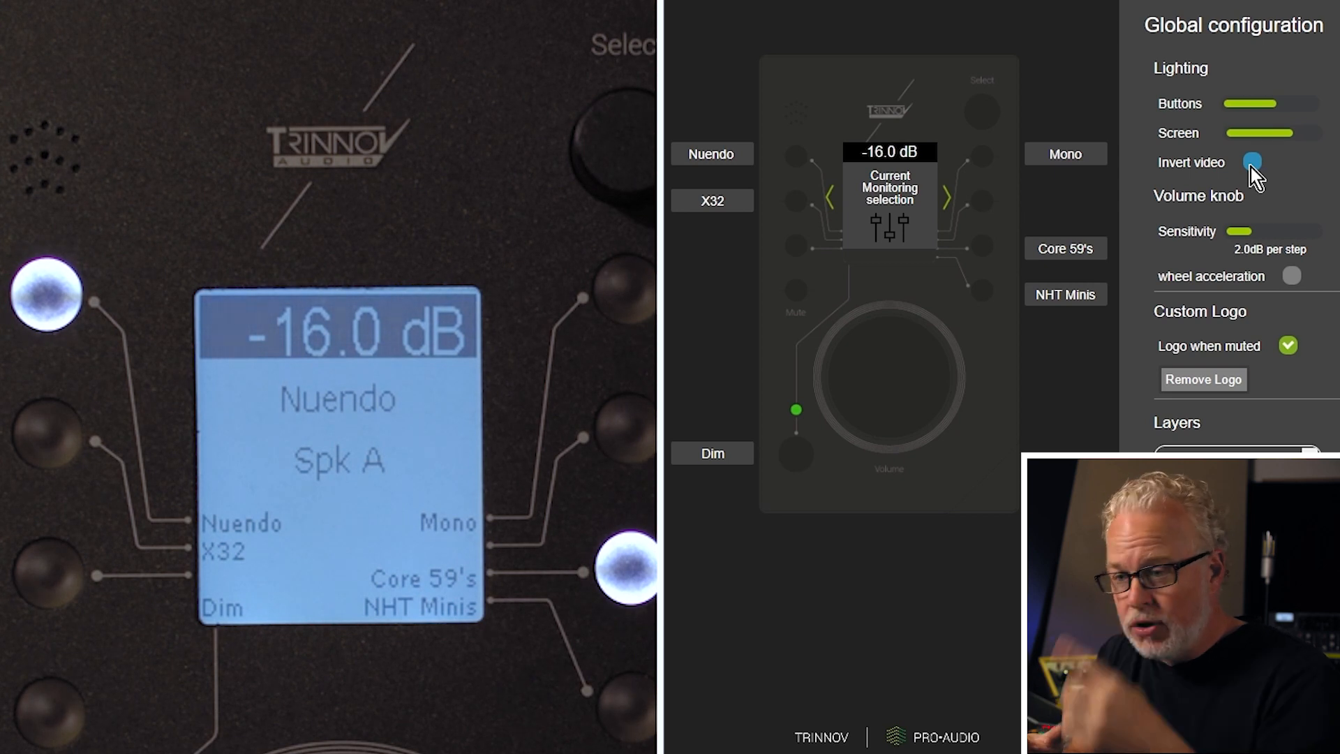
click(1251, 162)
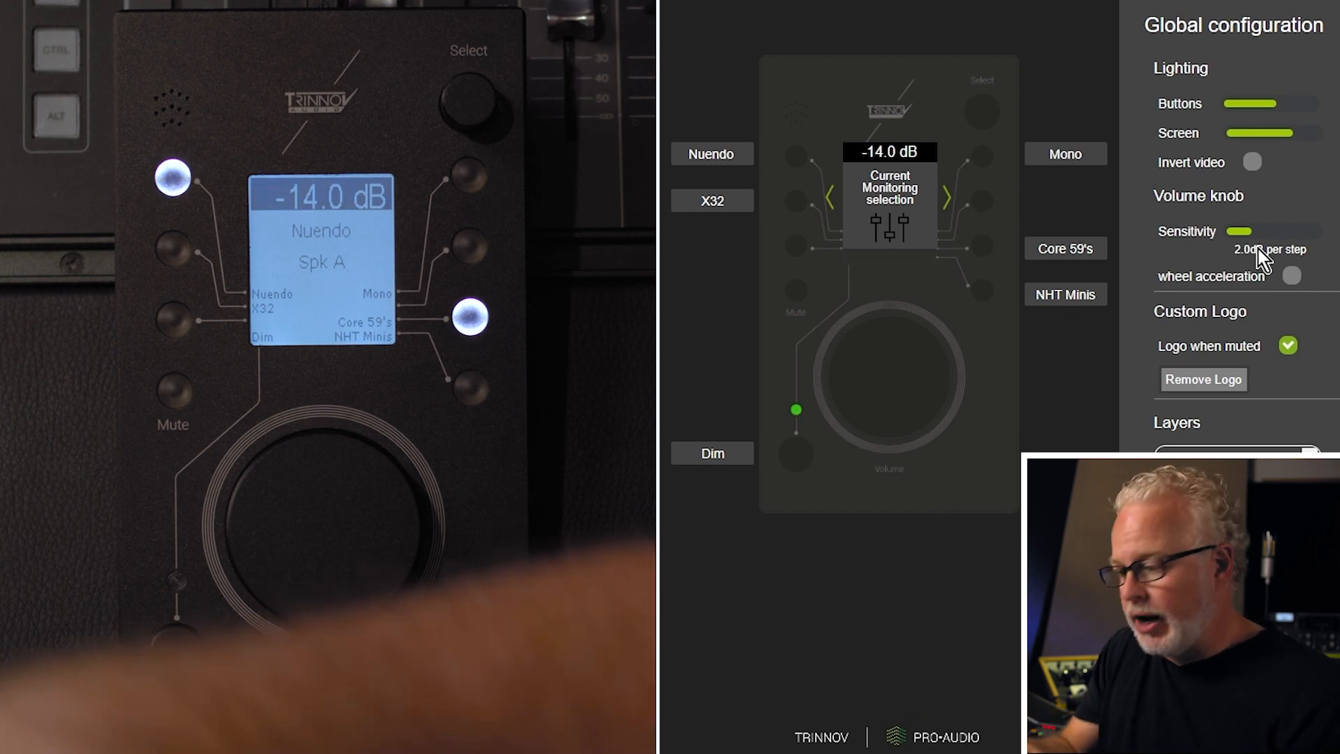
click(1291, 276)
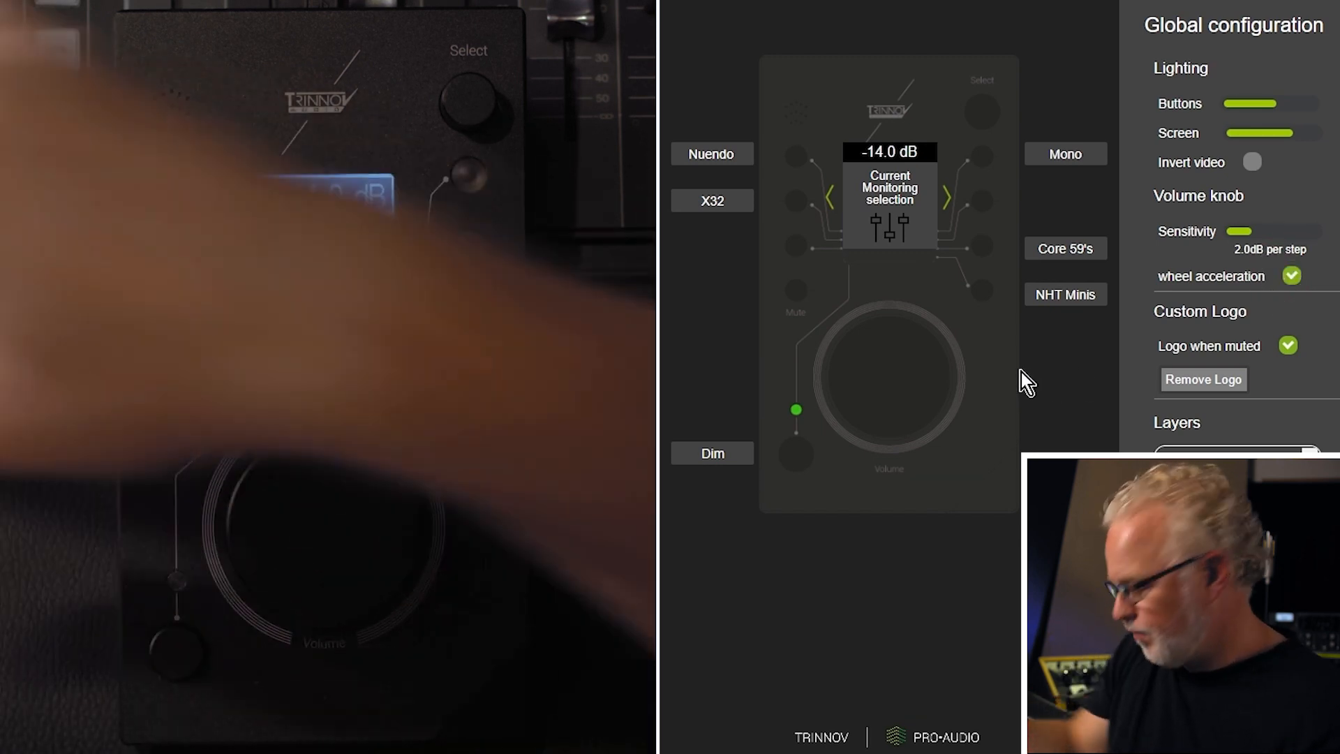